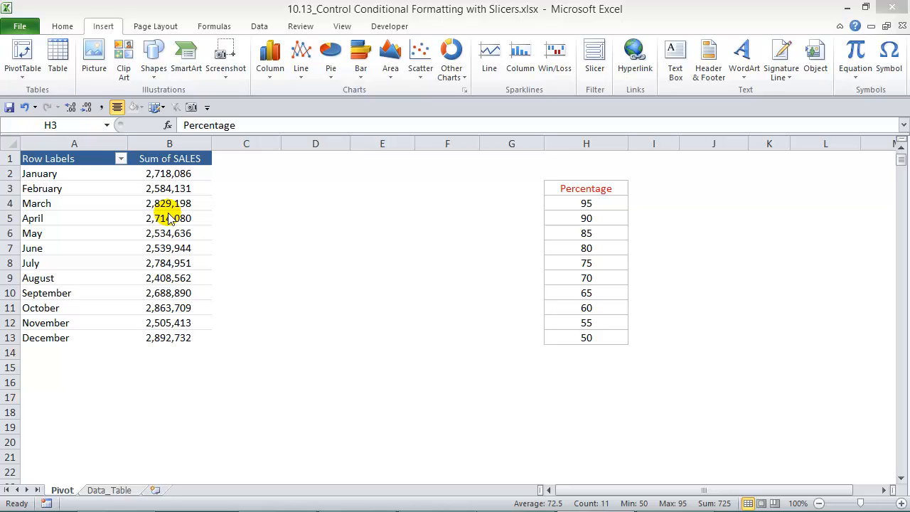
mouse_move(206, 275)
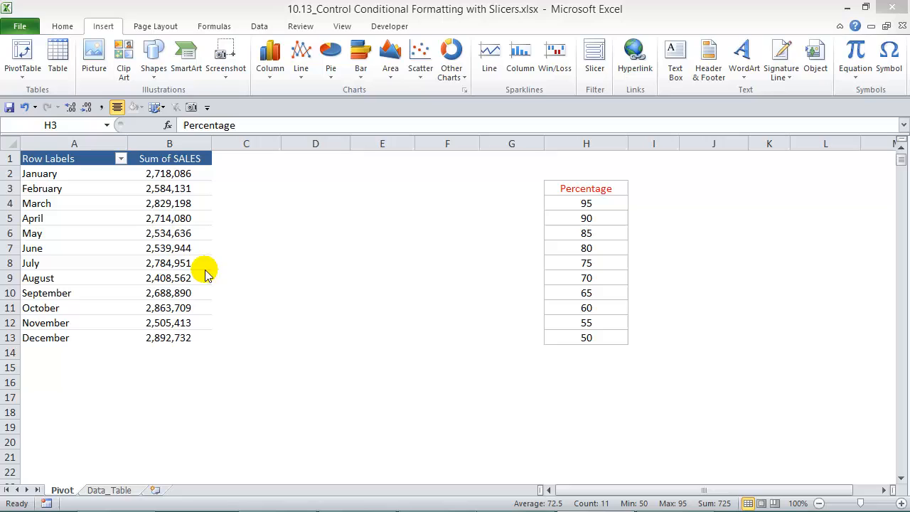
mouse_move(182, 294)
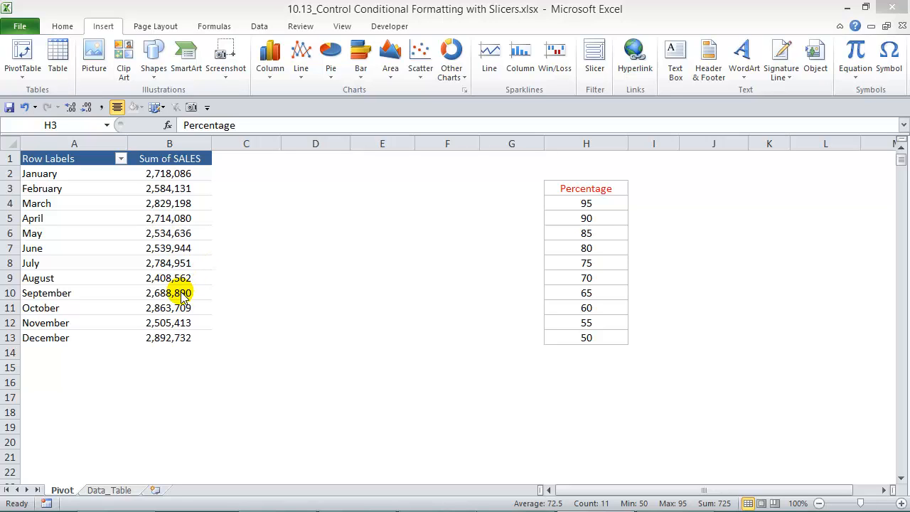
Select the Percentage list H3:H13 on the Pivot sheet as the pivot source.
left_click(586, 189)
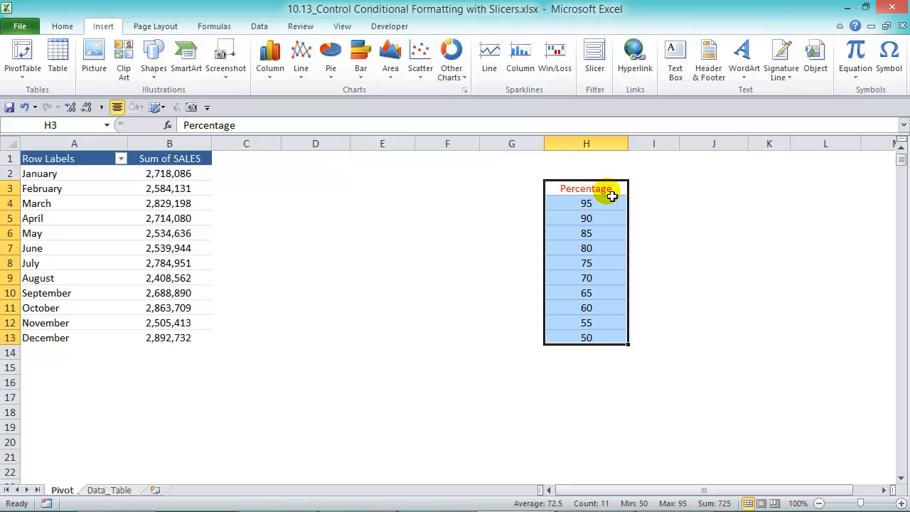
mouse_move(605, 231)
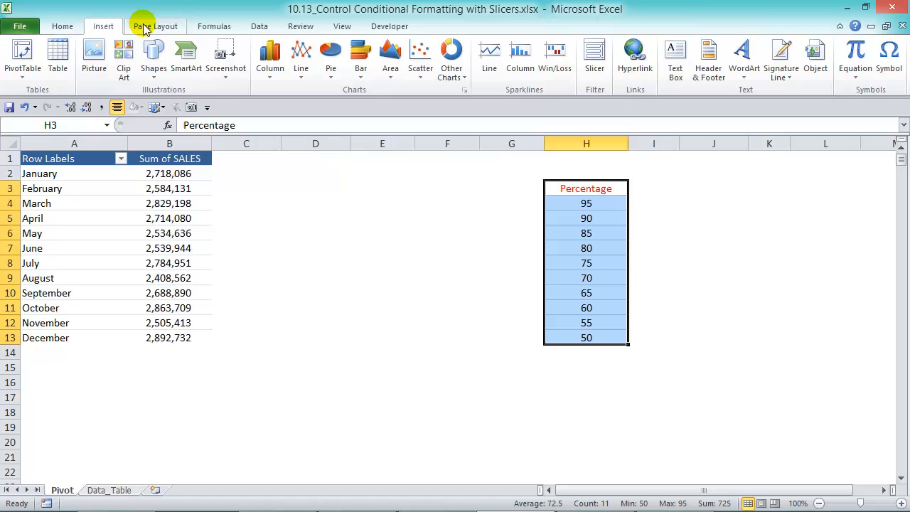
Build a pivot table at I3 with Percentage as rows and no grand total.
left_click(22, 57)
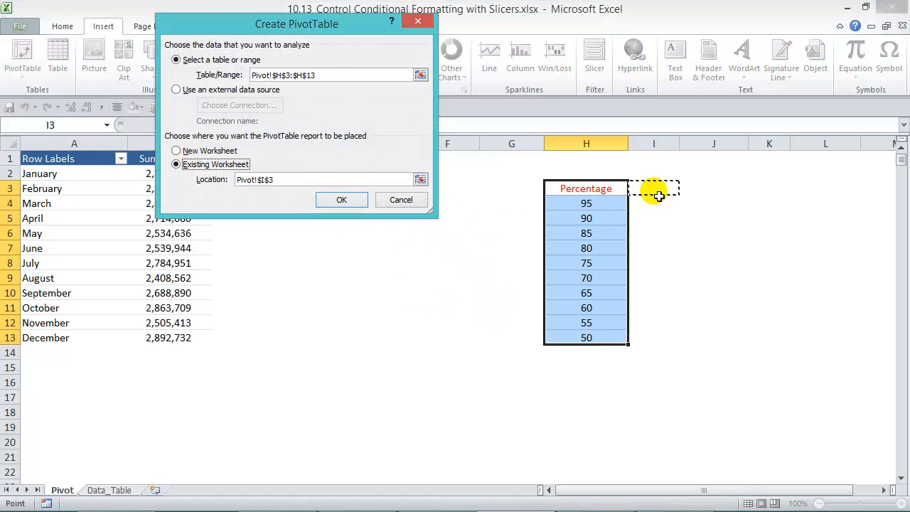
left_click(341, 199)
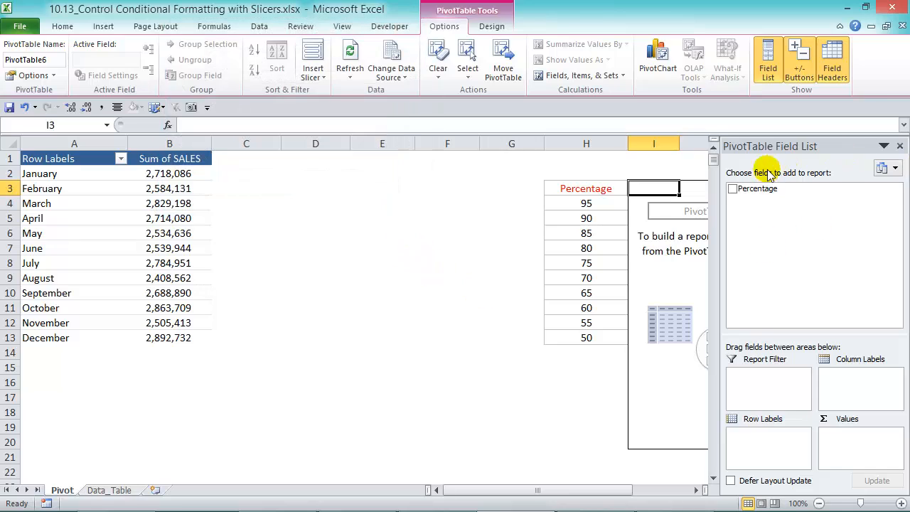
left_click_drag(758, 189, 791, 440)
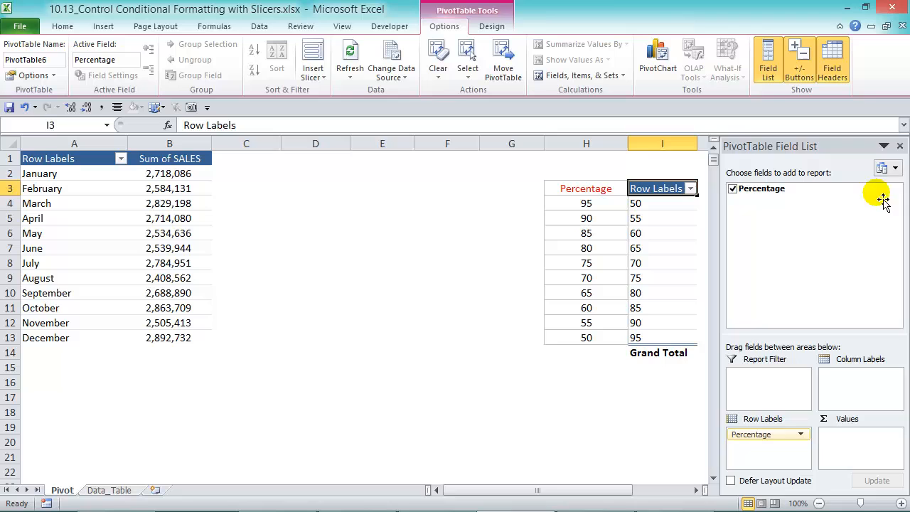
right_click(658, 352)
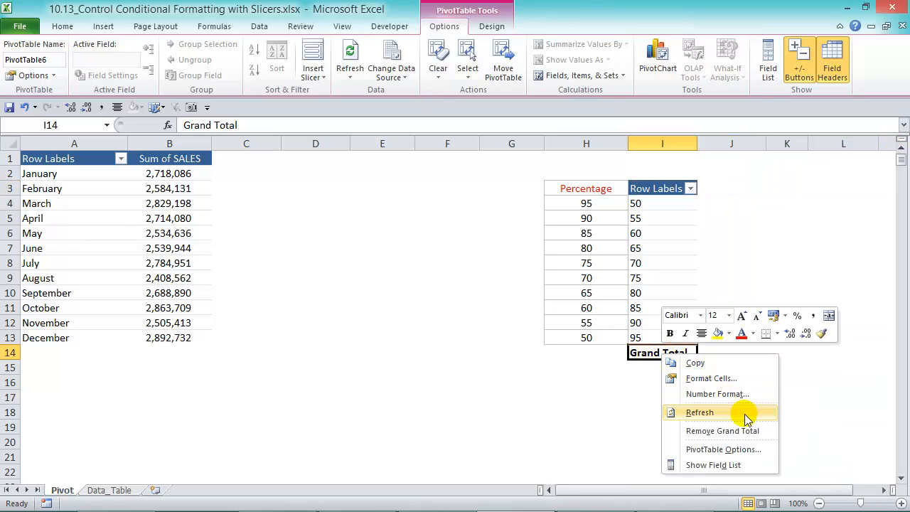
left_click(700, 412)
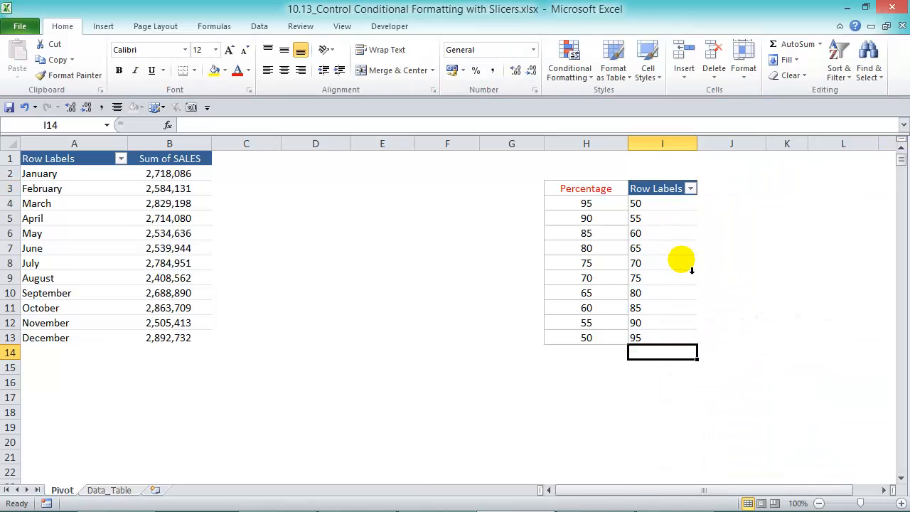
mouse_move(678, 213)
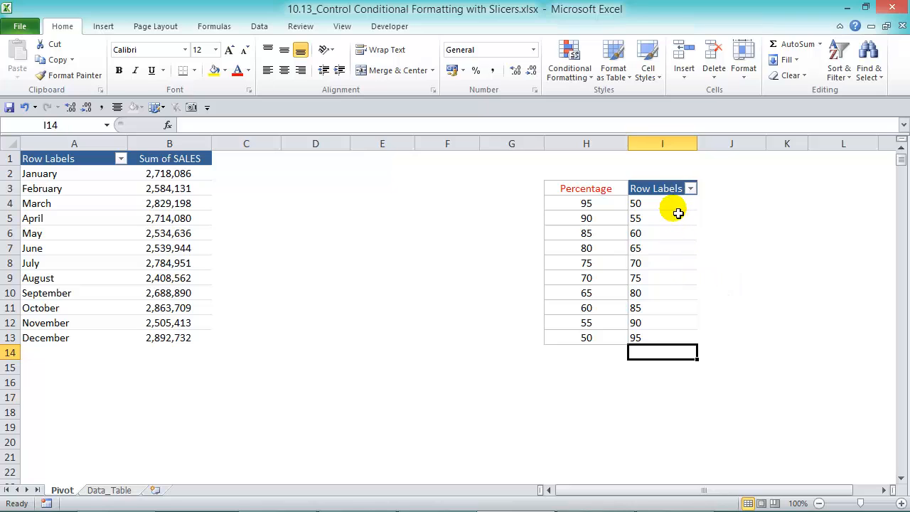
mouse_move(674, 206)
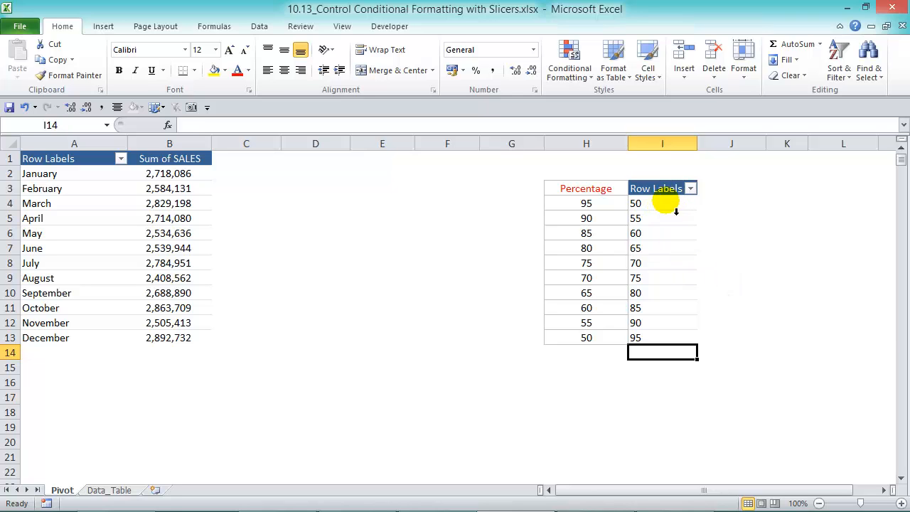
left_click(661, 203)
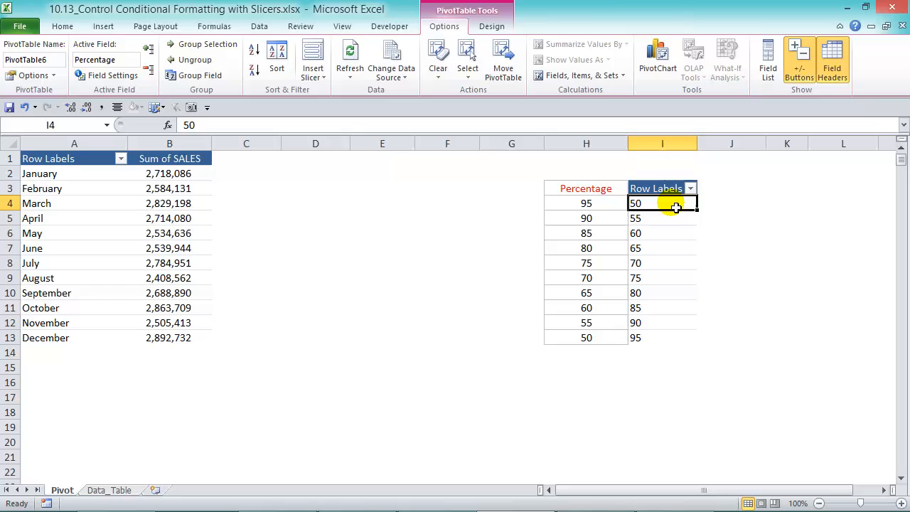
mouse_move(675, 206)
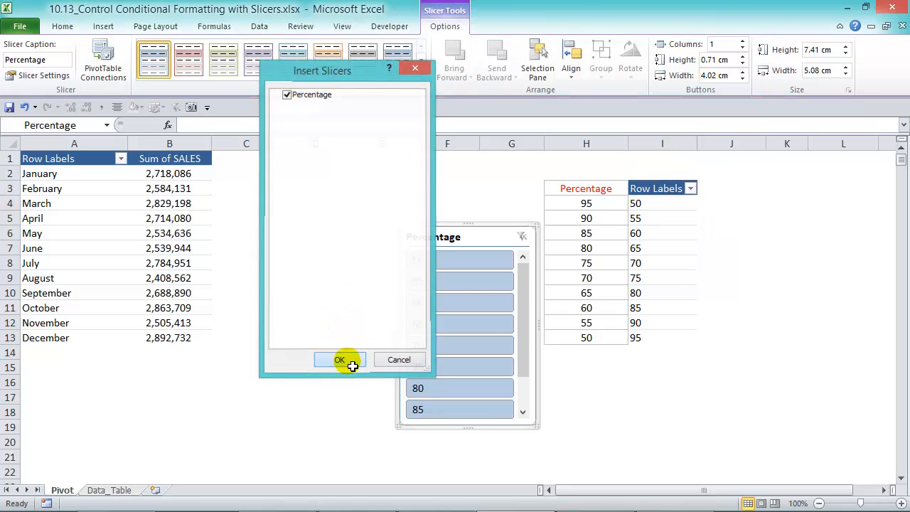
Add a red-styled Percentage slicer with five columns, placed near C2.
left_click(339, 359)
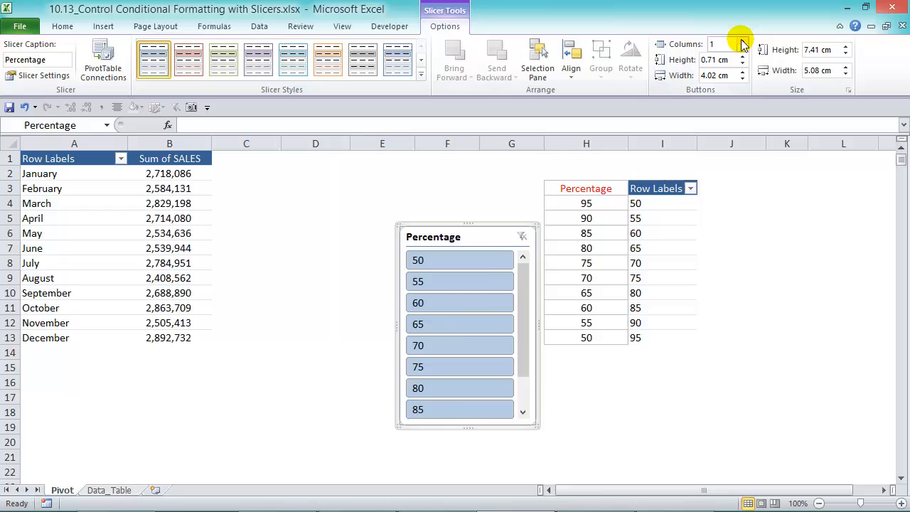
left_click(741, 40)
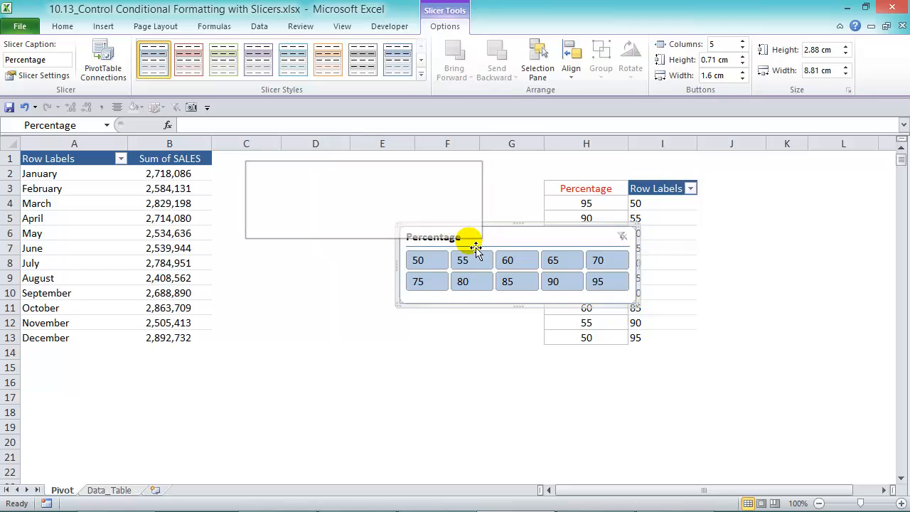
left_click(420, 78)
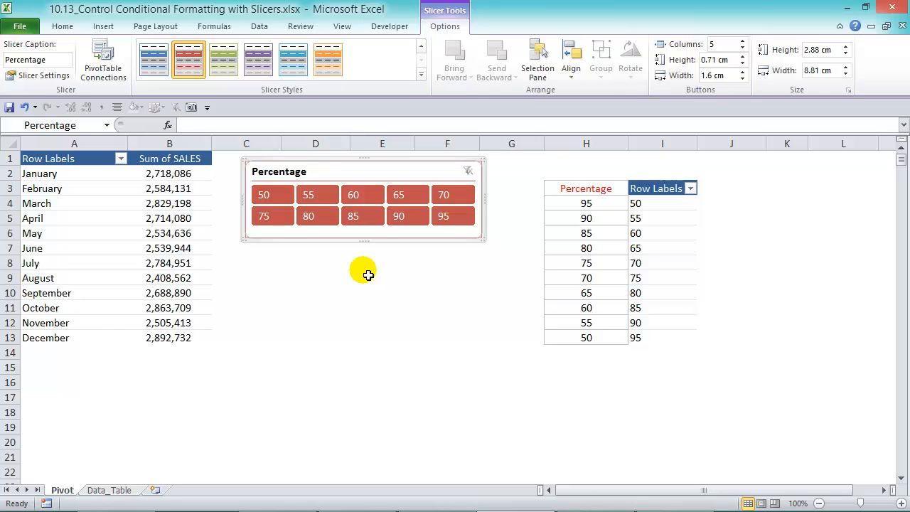
left_click(169, 174)
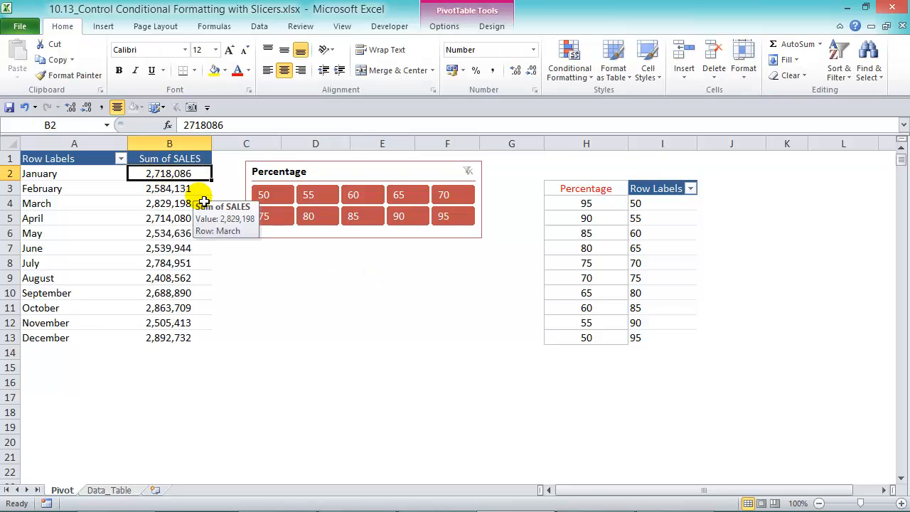
Start a new value-based conditional formatting rule for all Sum of SALES values.
left_click(569, 60)
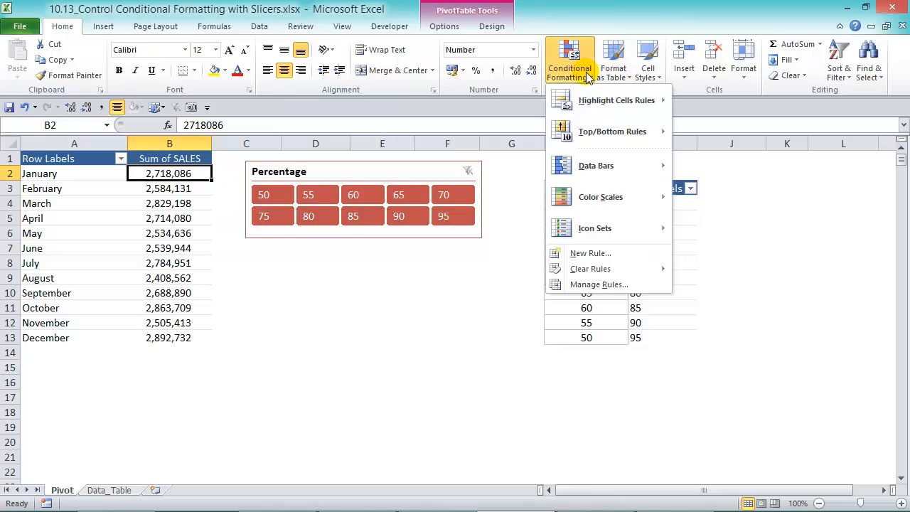
left_click(590, 252)
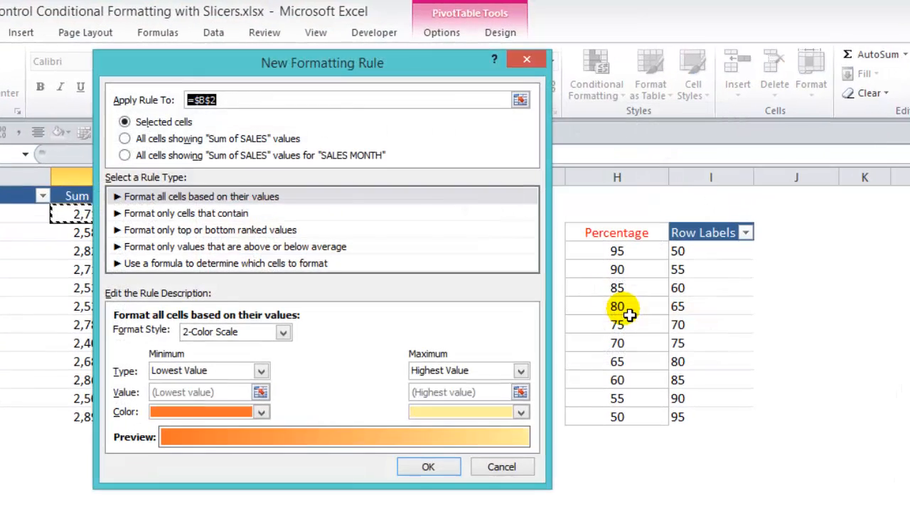
left_click(125, 138)
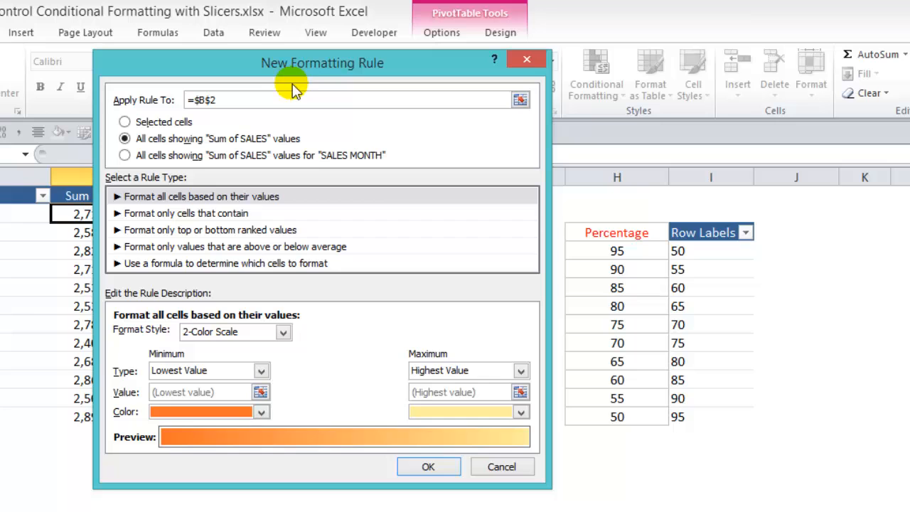
mouse_move(249, 74)
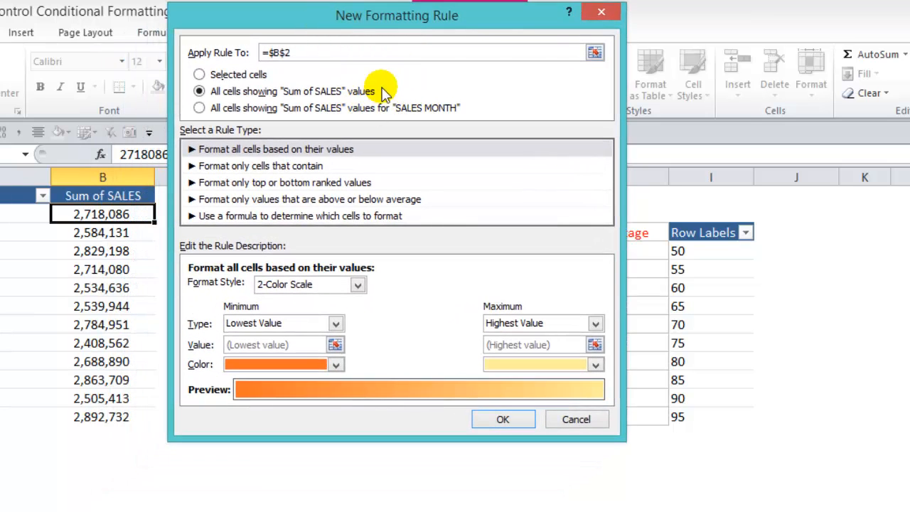
left_click(276, 148)
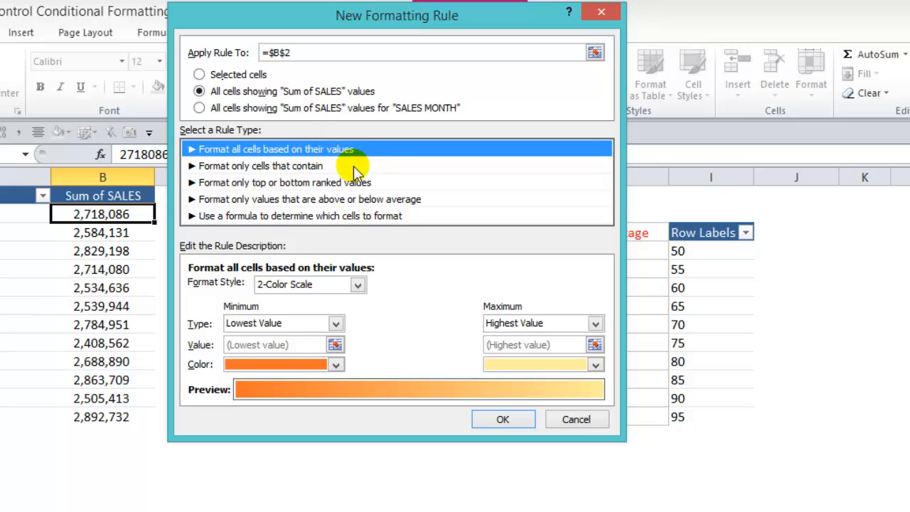
Set percent minimum and maximum types, maximum =$I$4, with a red top colour.
left_click(358, 284)
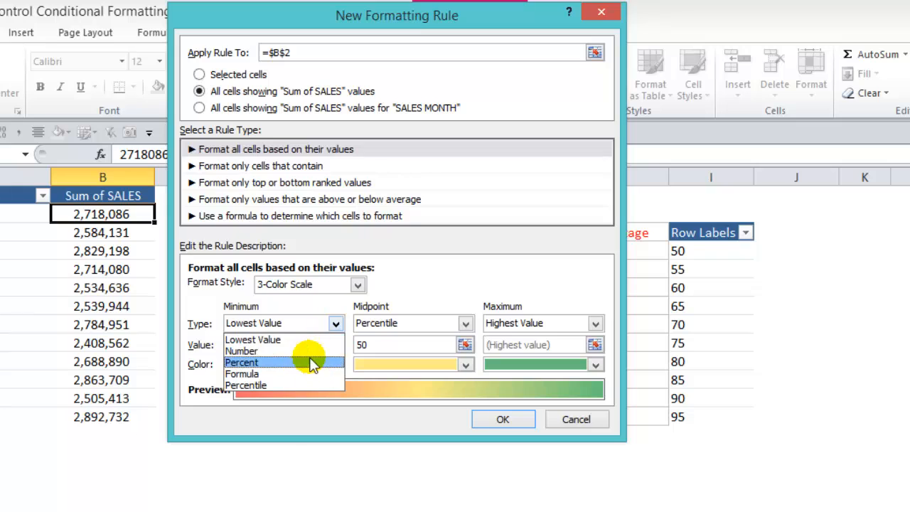
left_click(241, 363)
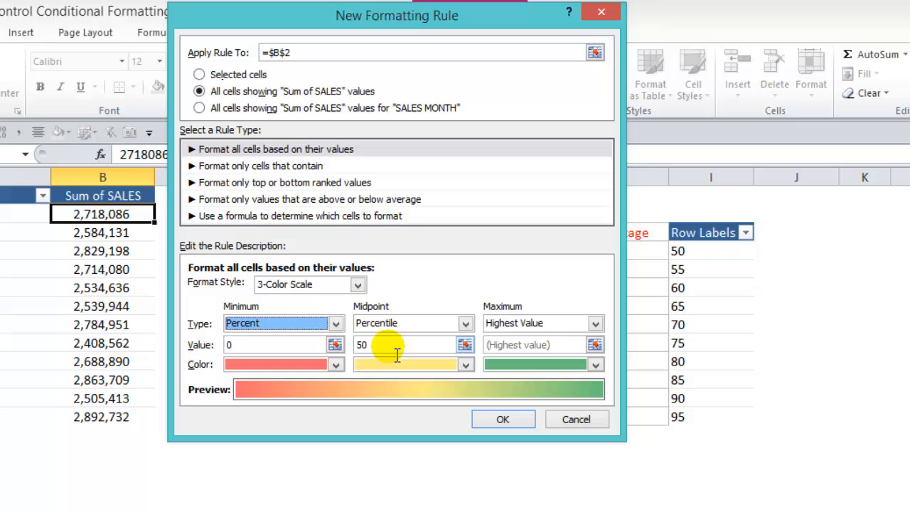
mouse_move(595, 323)
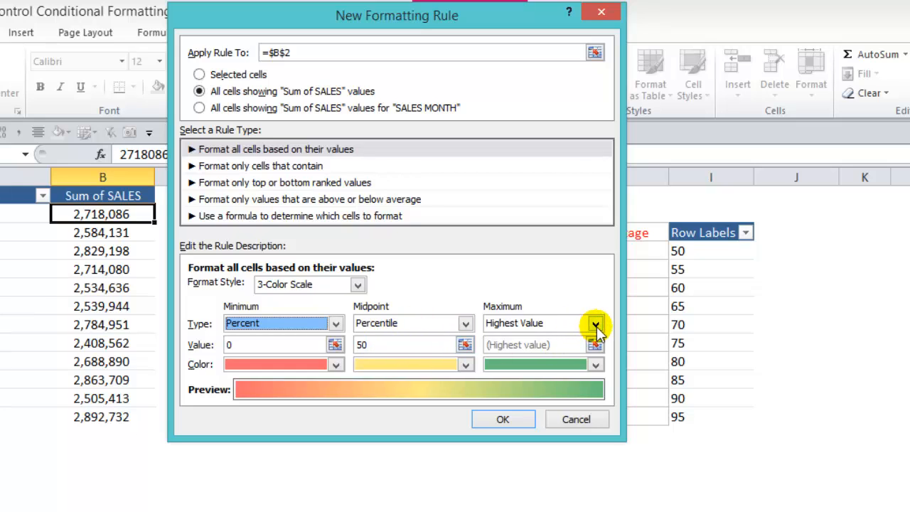
left_click(595, 323)
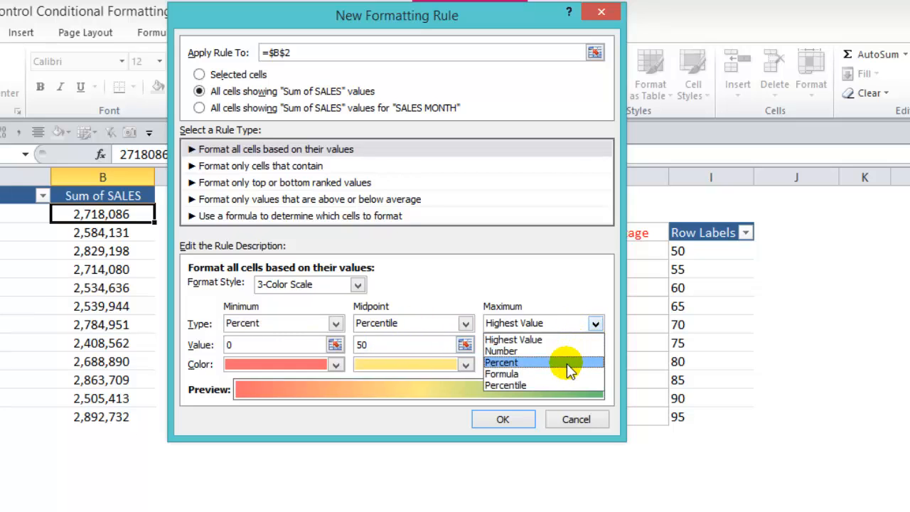
left_click(501, 363)
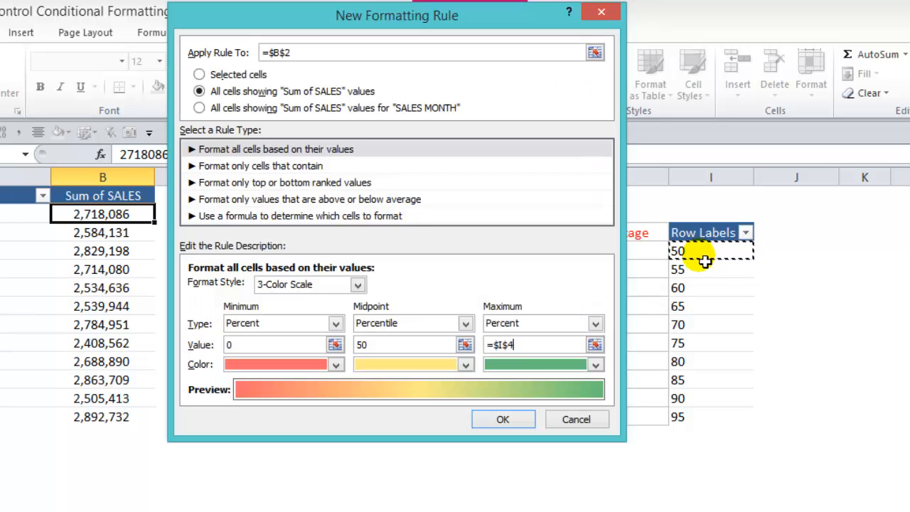
left_click(335, 363)
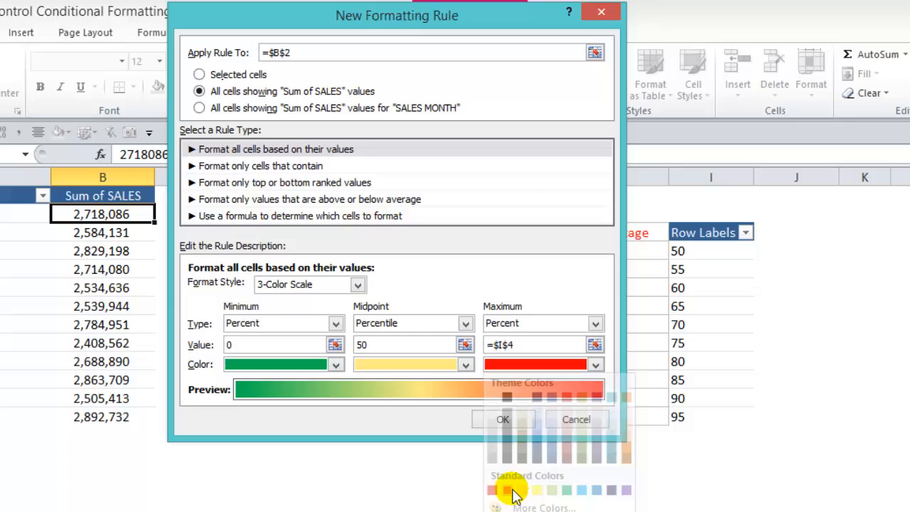
left_click(502, 419)
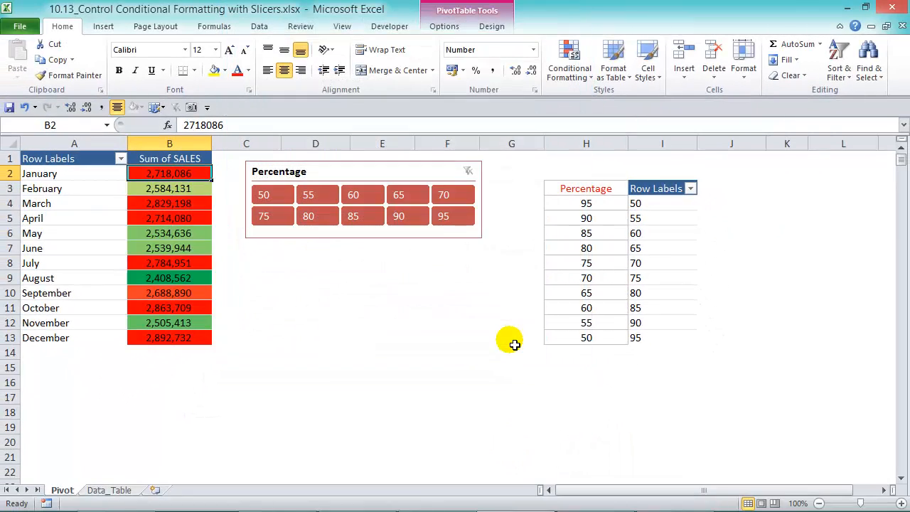
Filter the Percentage slicer to 50, 55, 65, 75, 85, then 95, checking cell I4.
left_click(263, 194)
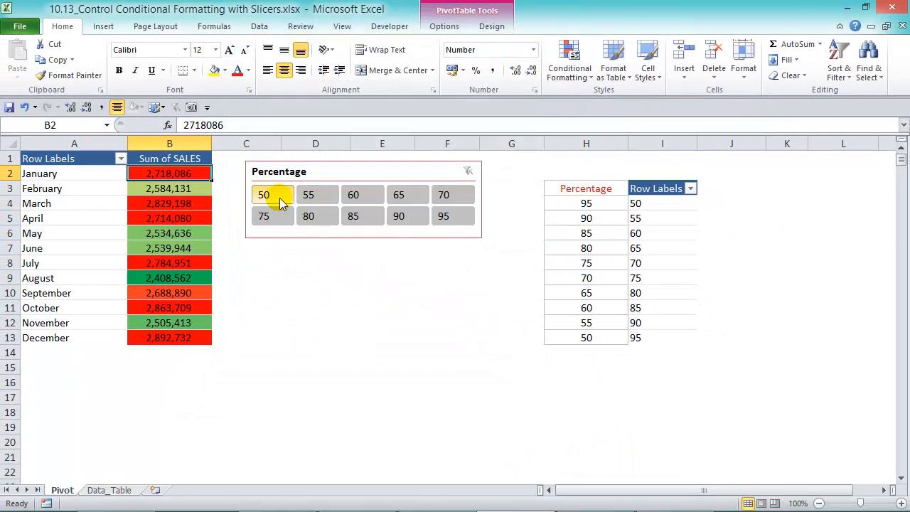
left_click(264, 195)
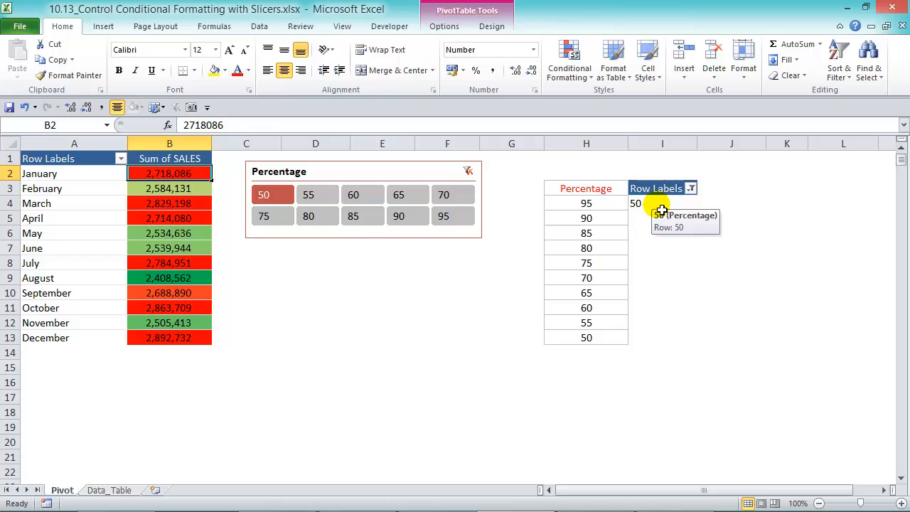
left_click(634, 204)
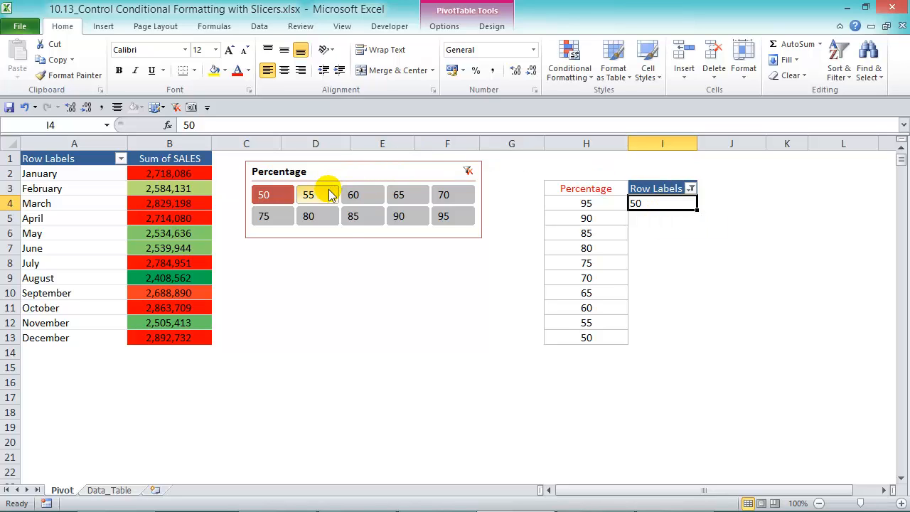
left_click(308, 194)
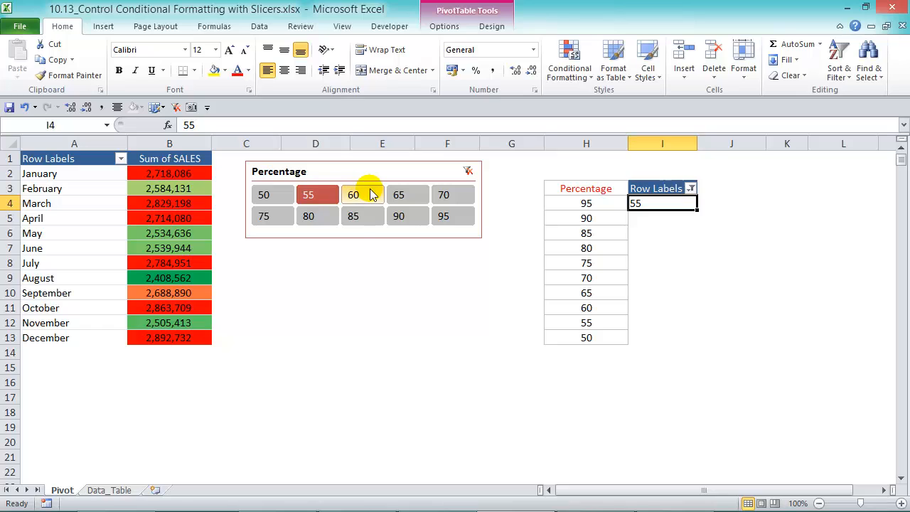
left_click(398, 195)
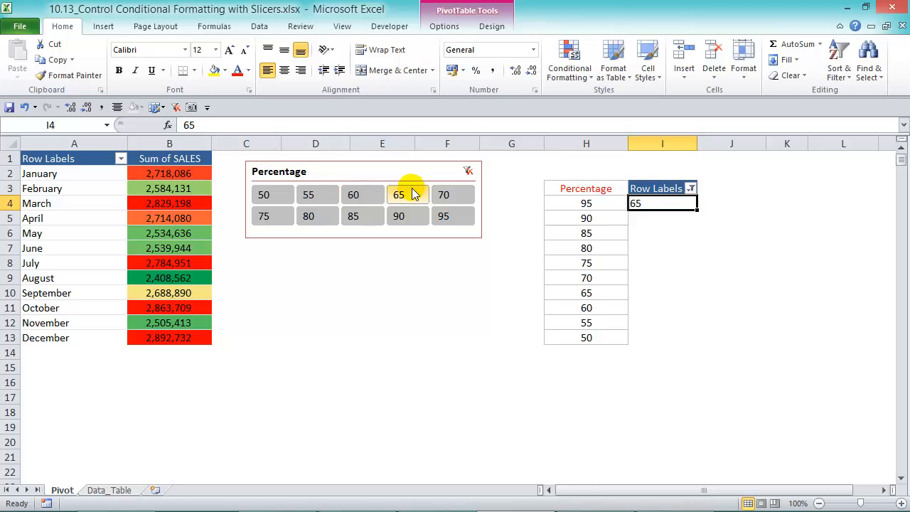
left_click(264, 215)
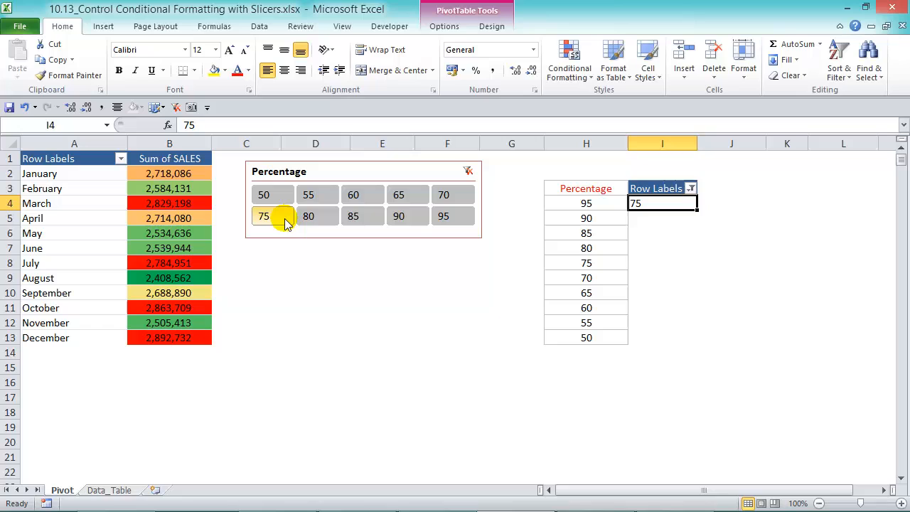
left_click(353, 216)
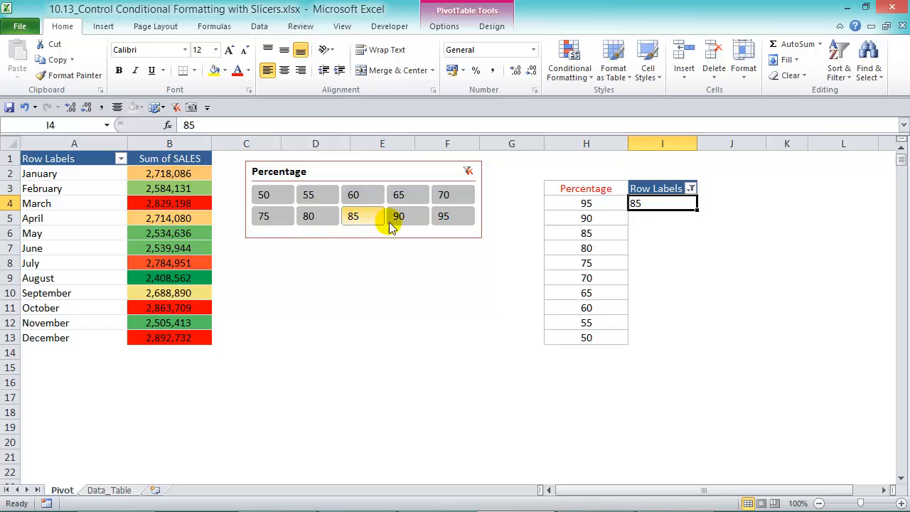
left_click(443, 215)
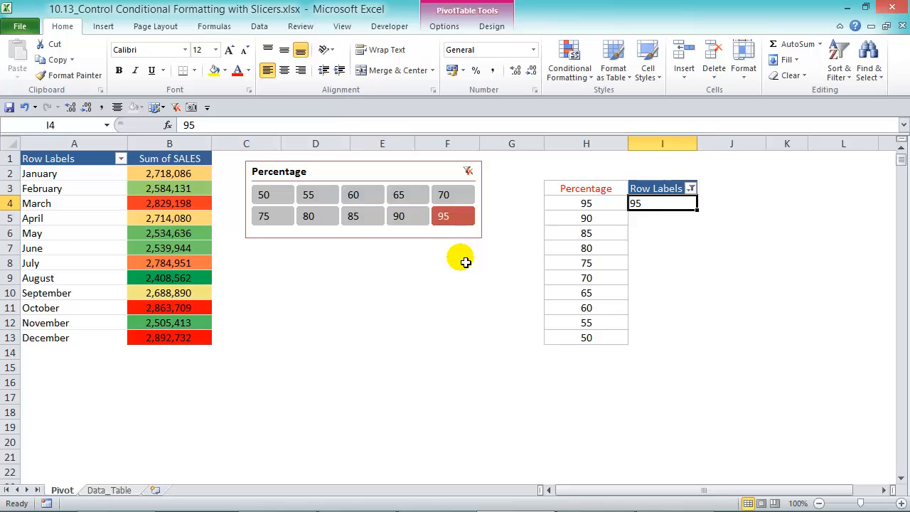
mouse_move(254, 304)
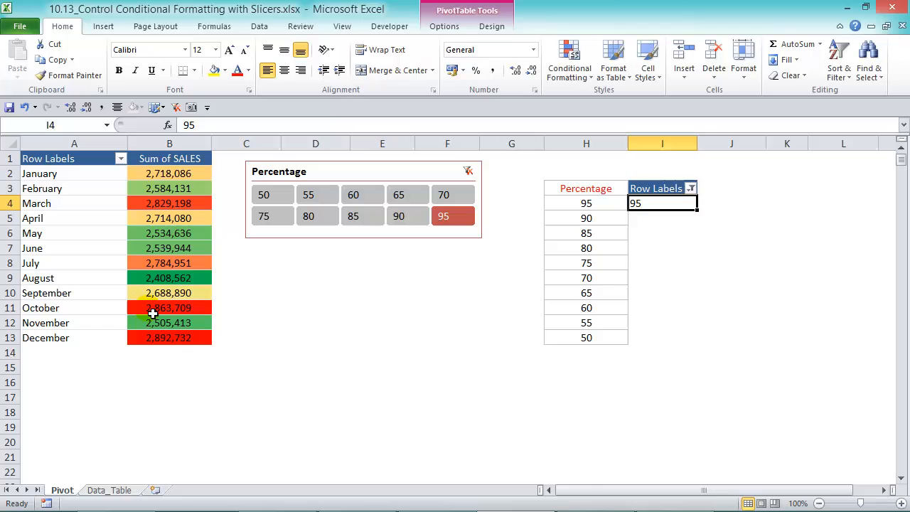
mouse_move(191, 328)
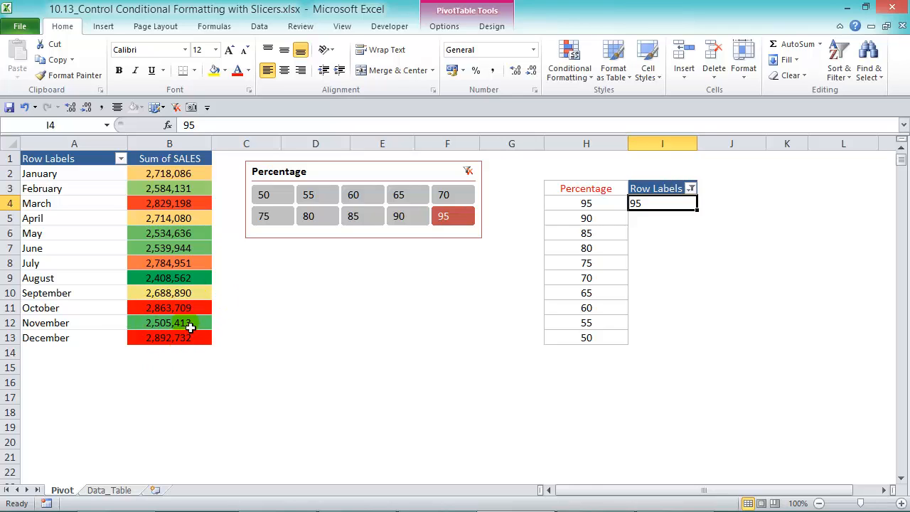
mouse_move(206, 221)
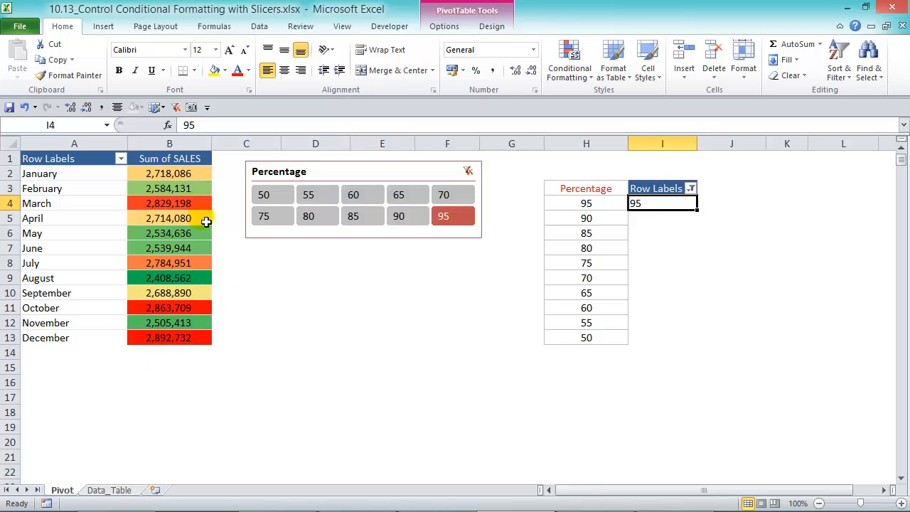
mouse_move(199, 206)
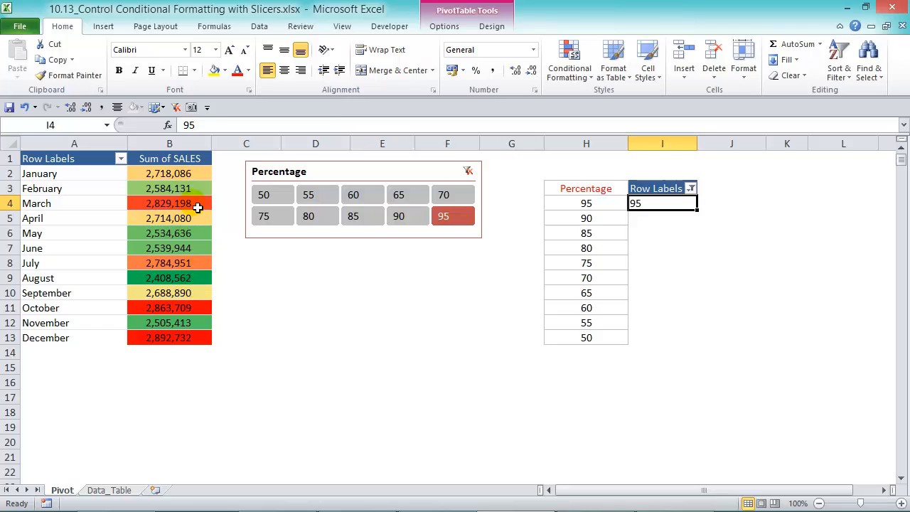
mouse_move(186, 218)
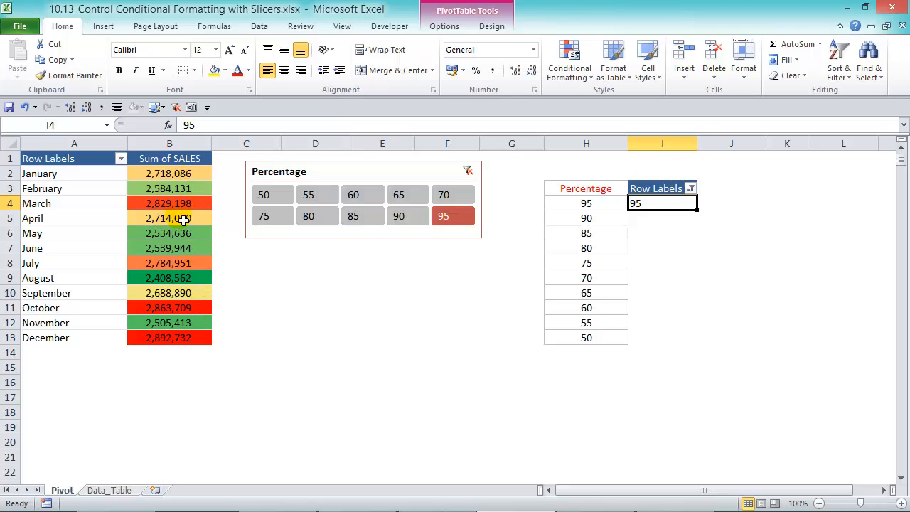
mouse_move(168, 253)
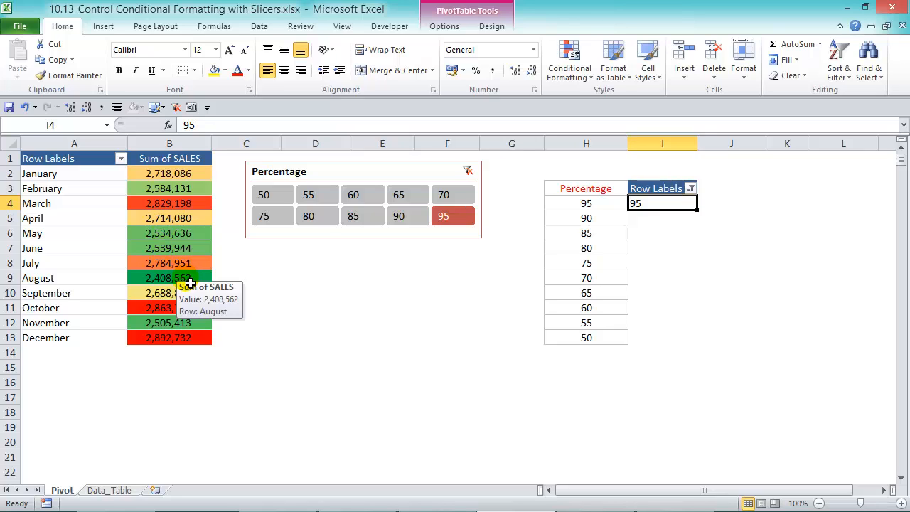
mouse_move(315, 283)
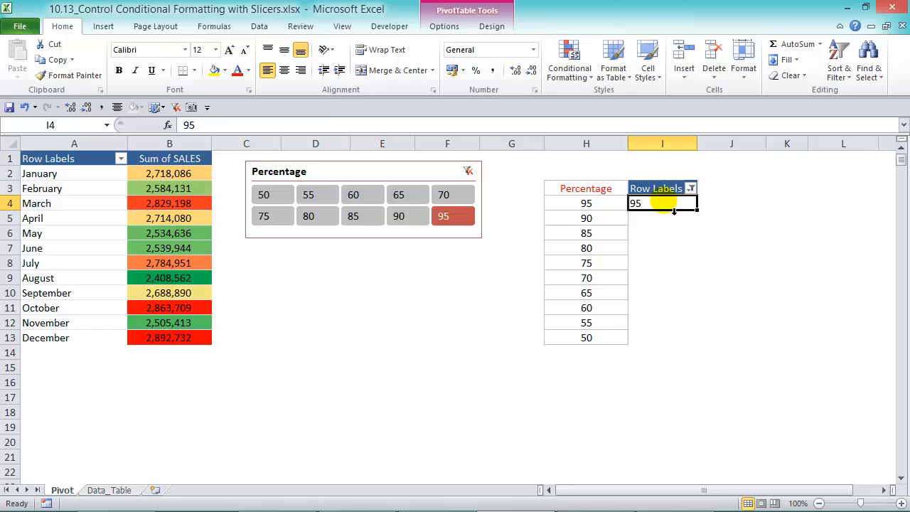
mouse_move(665, 206)
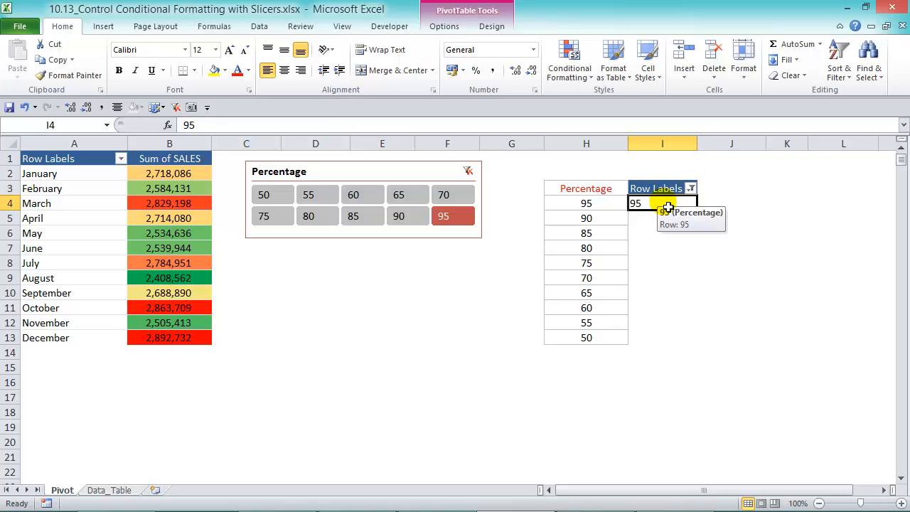